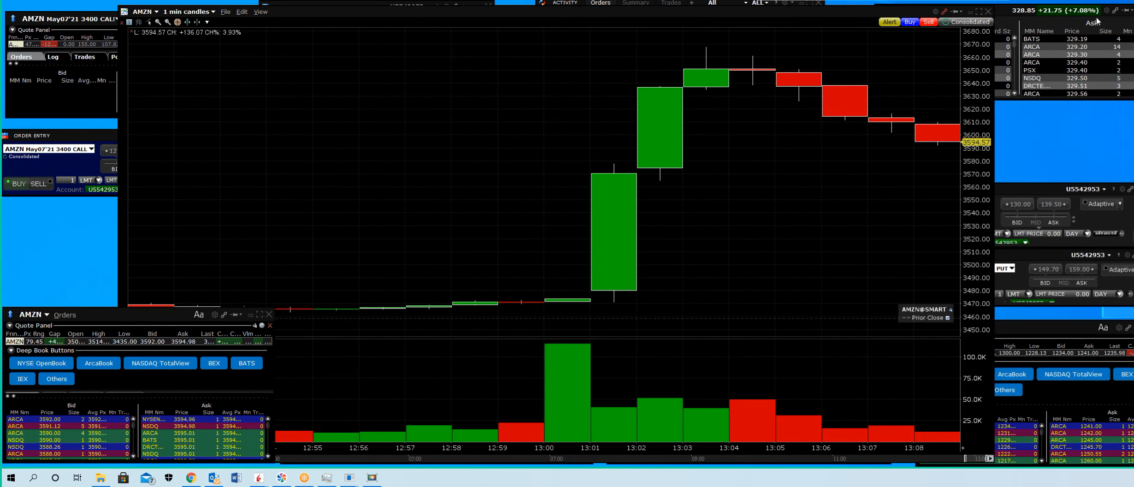
mouse_move(608, 296)
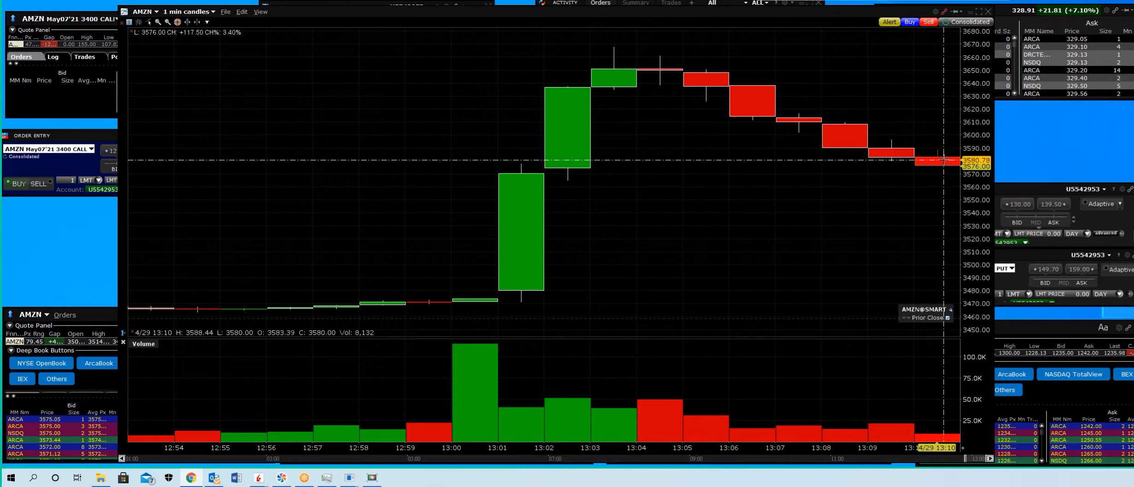
mouse_move(932, 208)
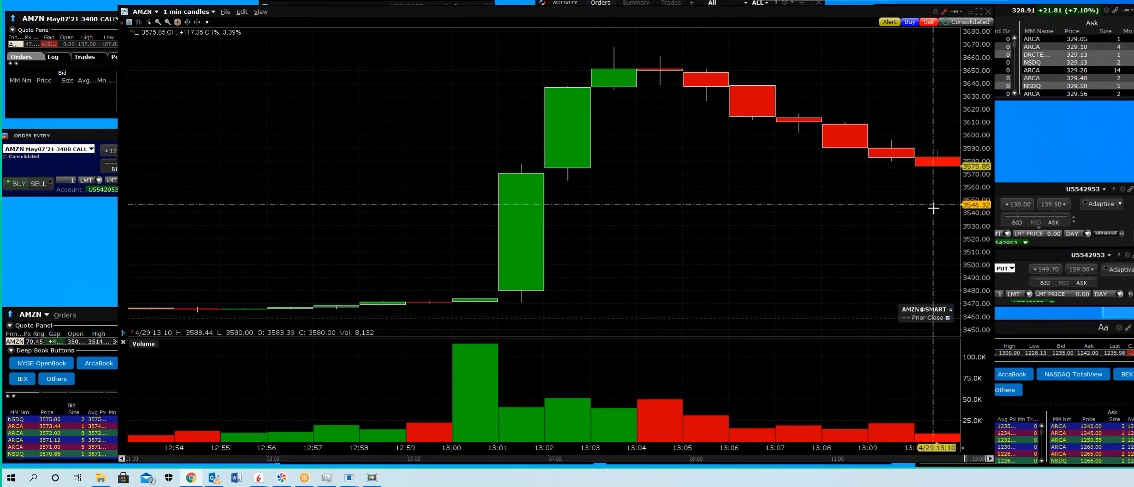